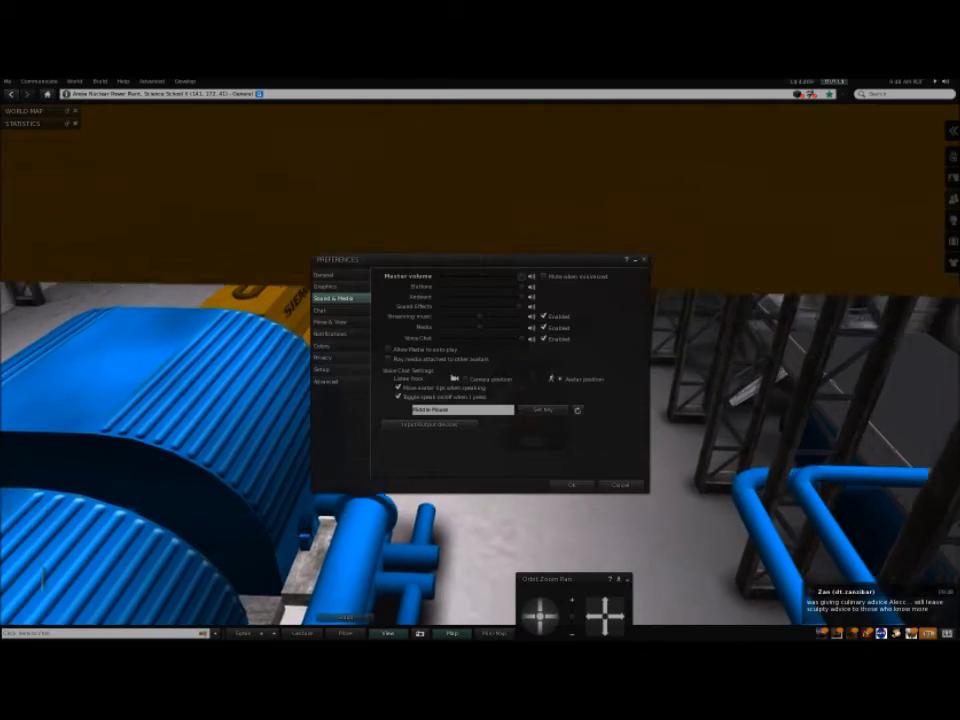
Switch the Preferences window from Sound & Media to the Chat settings page
{"action": "left_click", "coordinate": [324, 312]}
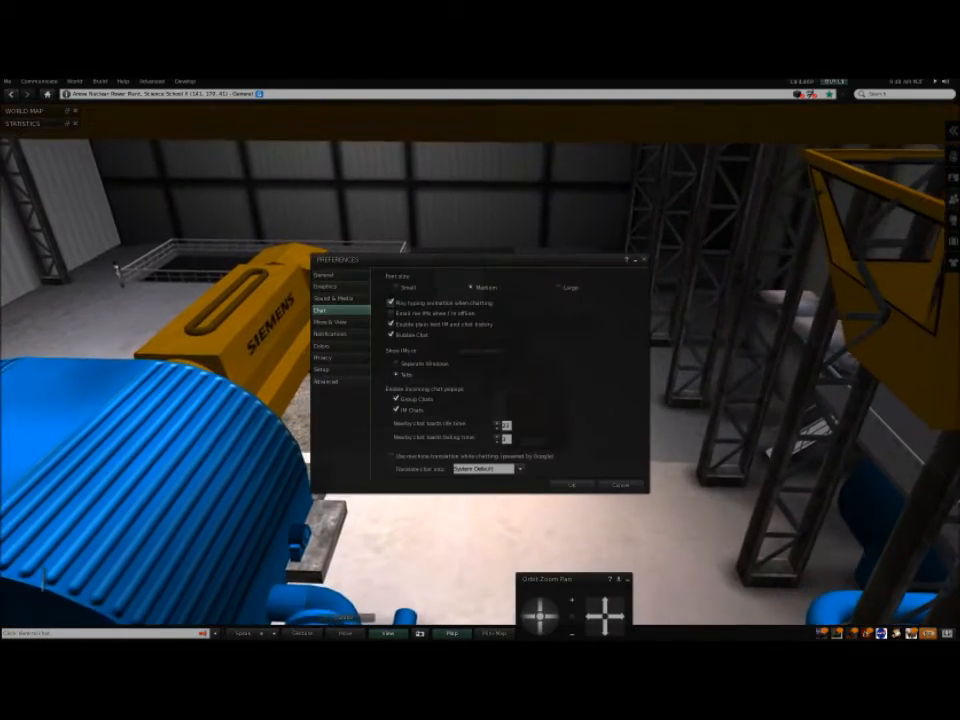